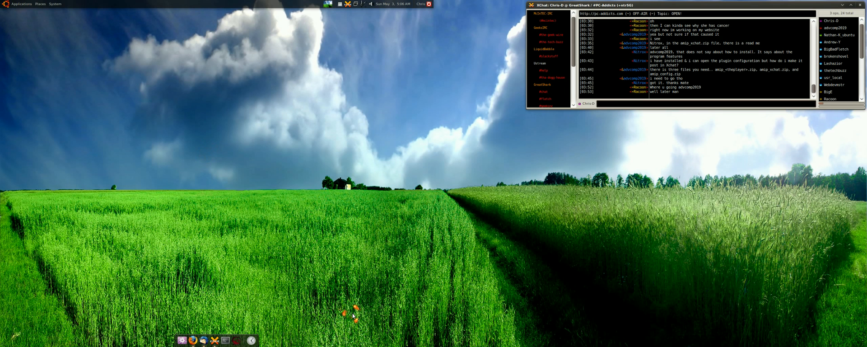
{"action": "mouse_move", "coordinate": [71, 300]}
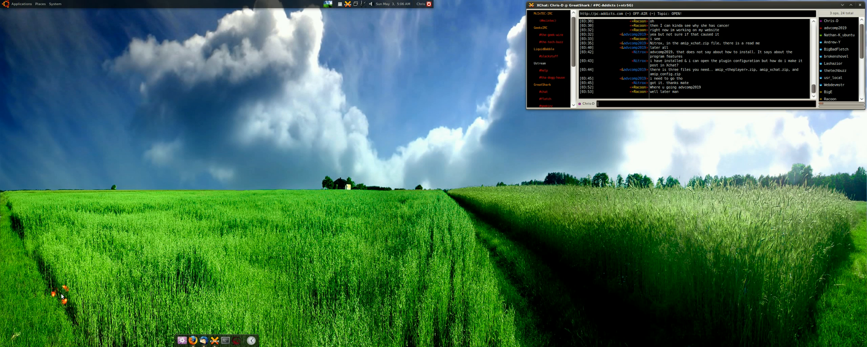
{"action": "mouse_move", "coordinate": [57, 302]}
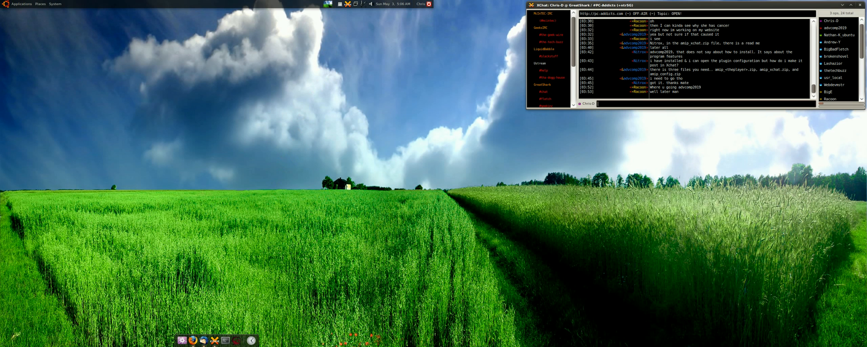
{"action": "mouse_move", "coordinate": [232, 339]}
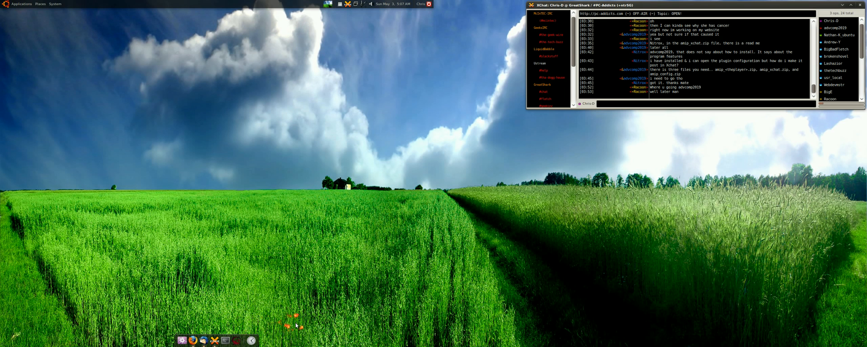
{"action": "mouse_move", "coordinate": [247, 335]}
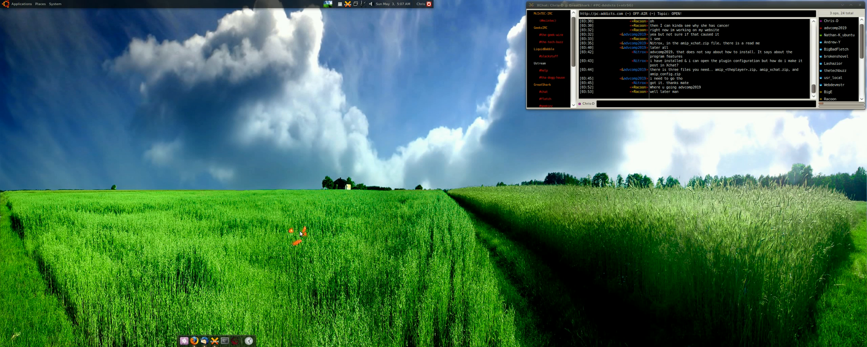
{"action": "mouse_move", "coordinate": [203, 341]}
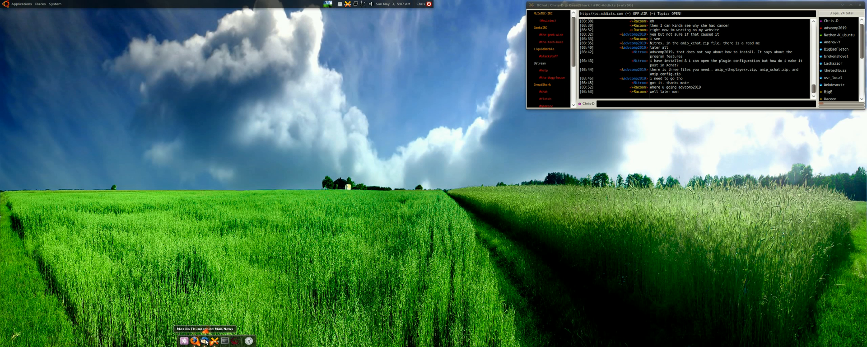
{"action": "mouse_move", "coordinate": [230, 341]}
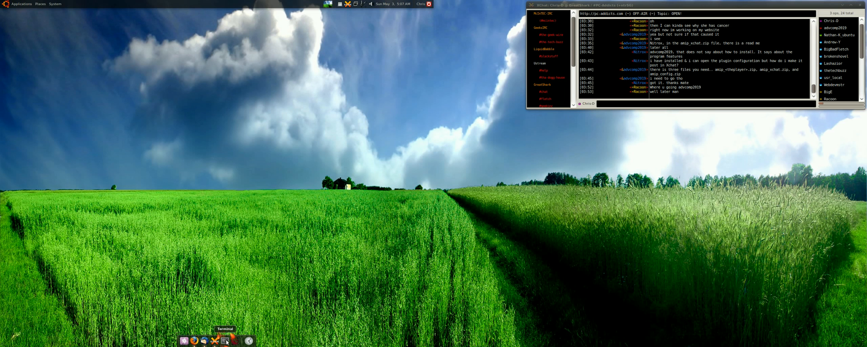
- Open a terminal from Docky's Terminal icon, cycle its windows, then hide them
{"action": "left_click", "coordinate": [221, 340]}
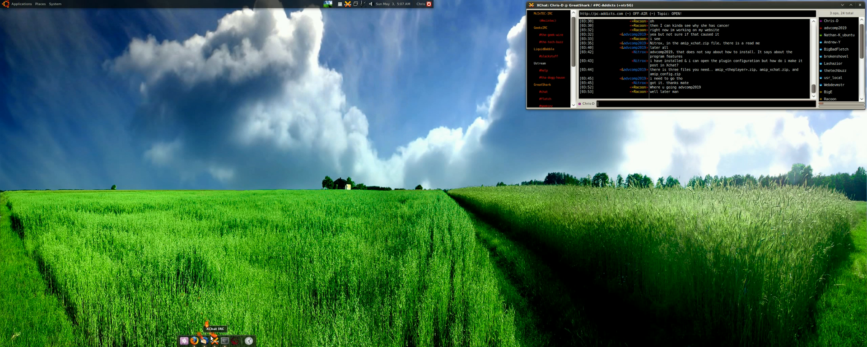
{"action": "mouse_move", "coordinate": [226, 341]}
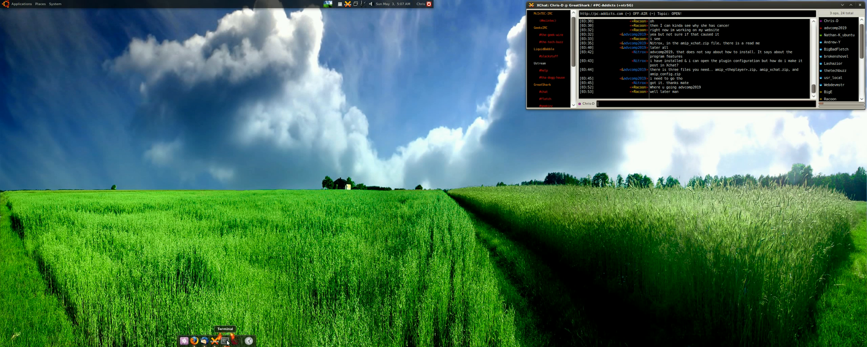
{"action": "left_click", "coordinate": [228, 339]}
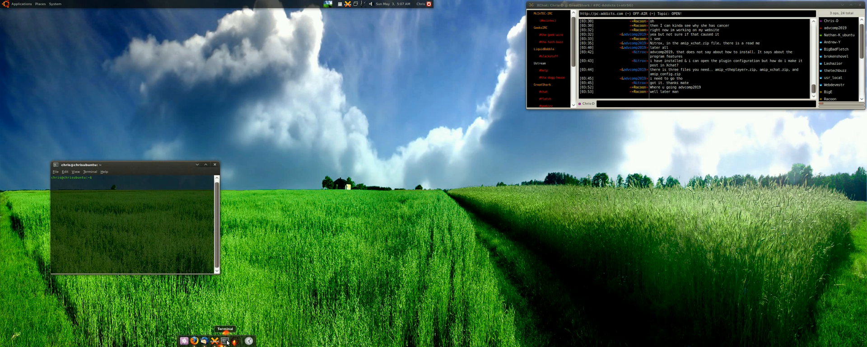
{"action": "left_click", "coordinate": [227, 340]}
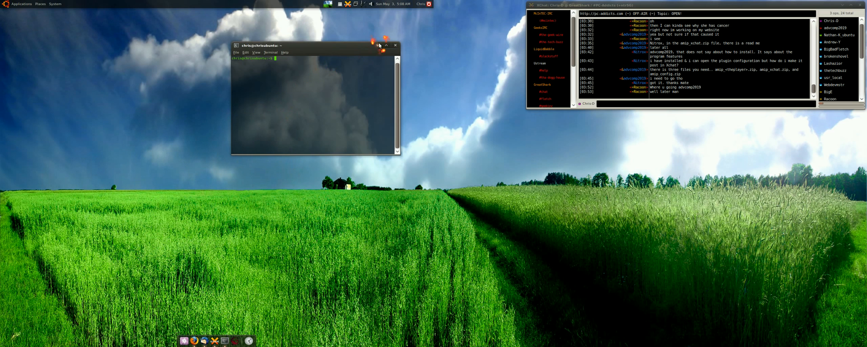
{"action": "left_click", "coordinate": [379, 46]}
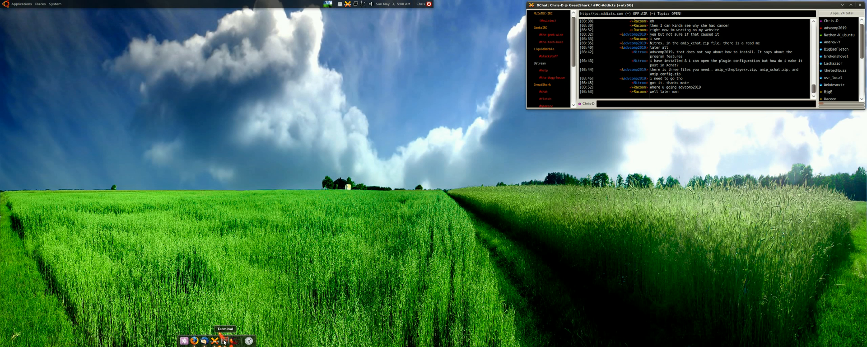
{"action": "left_click", "coordinate": [225, 340]}
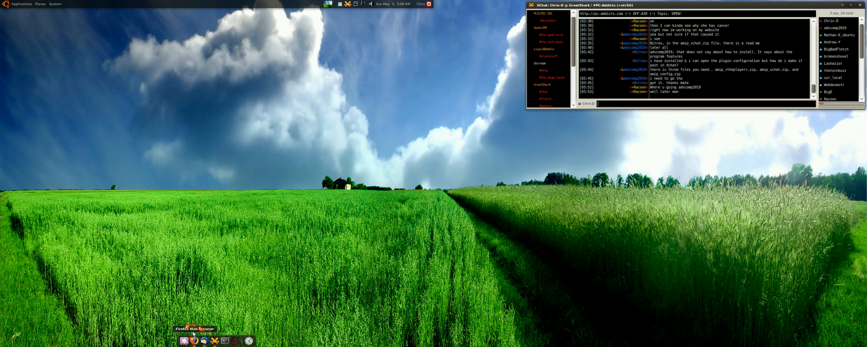
{"action": "mouse_move", "coordinate": [258, 334]}
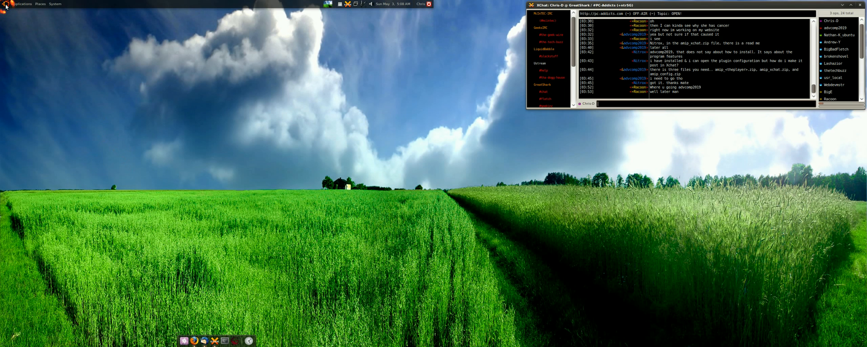
- Open the Applications menu to reach the Accessories submenu
{"action": "left_click", "coordinate": [14, 4]}
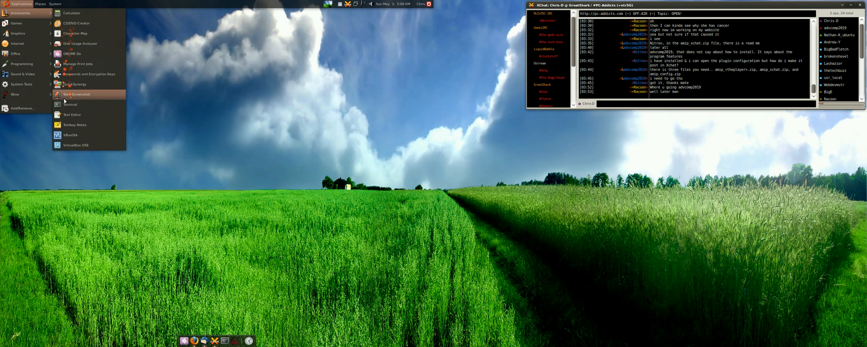
{"action": "mouse_move", "coordinate": [72, 115]}
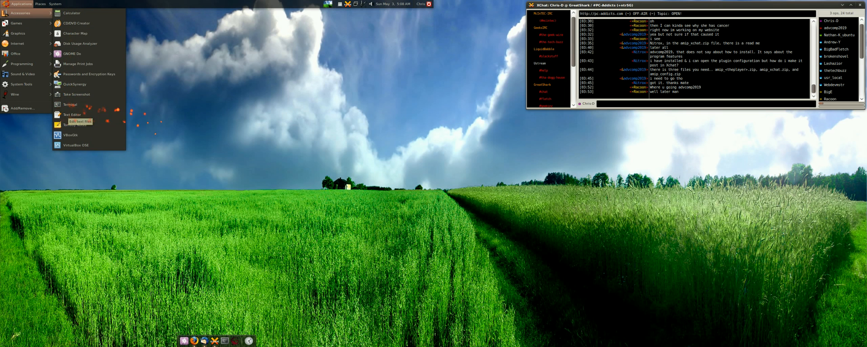